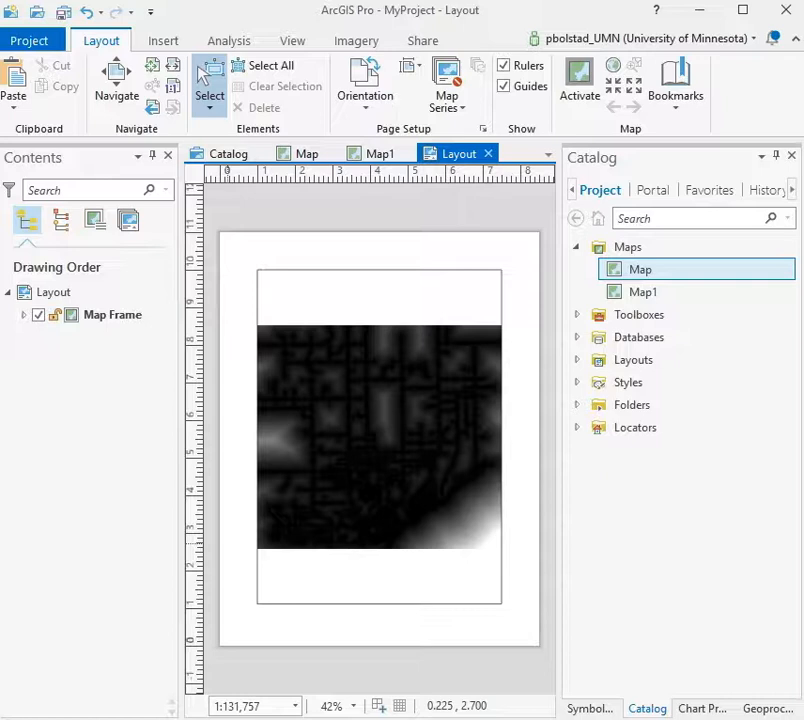
pyautogui.moveTo(292, 388)
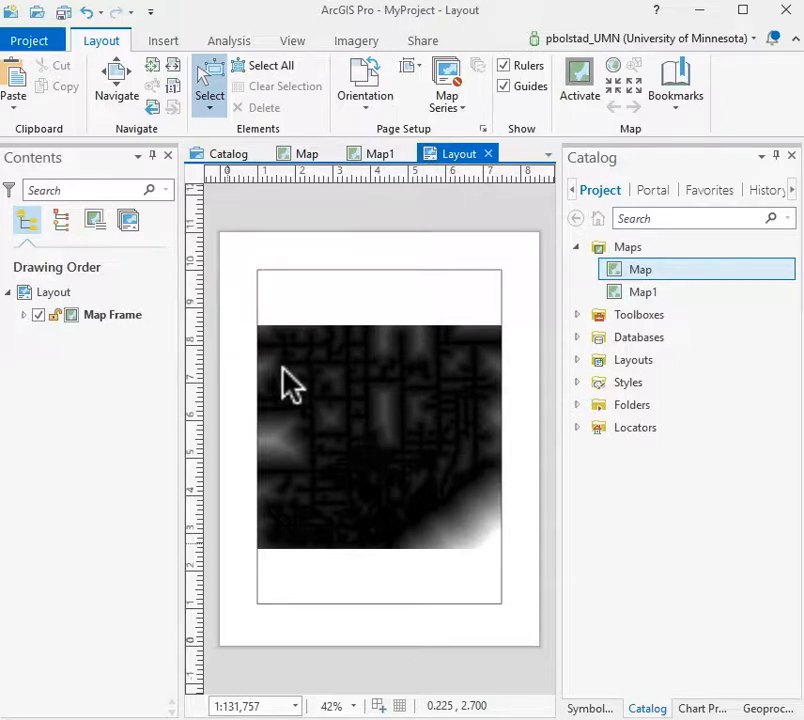
pyautogui.moveTo(356, 328)
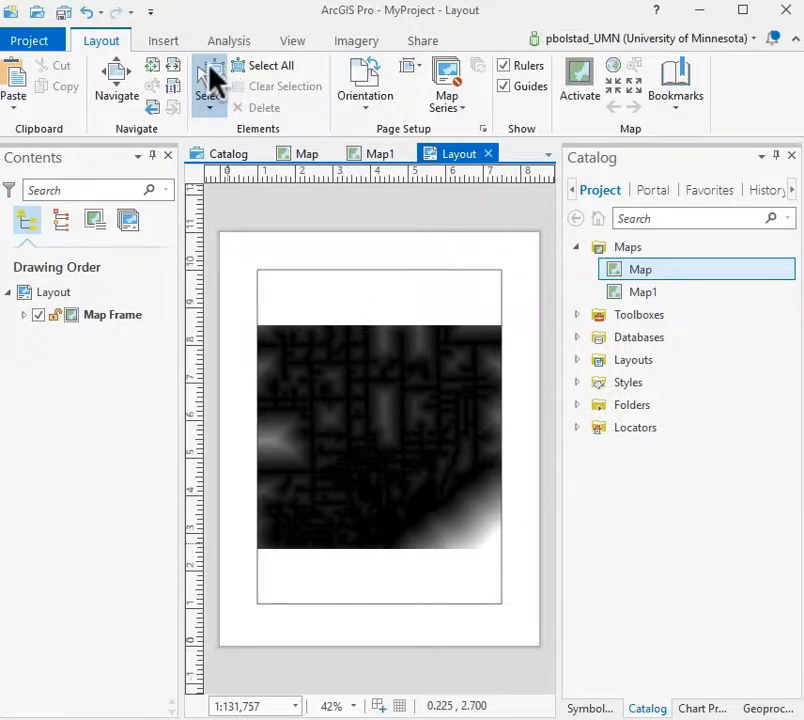
pyautogui.moveTo(336, 290)
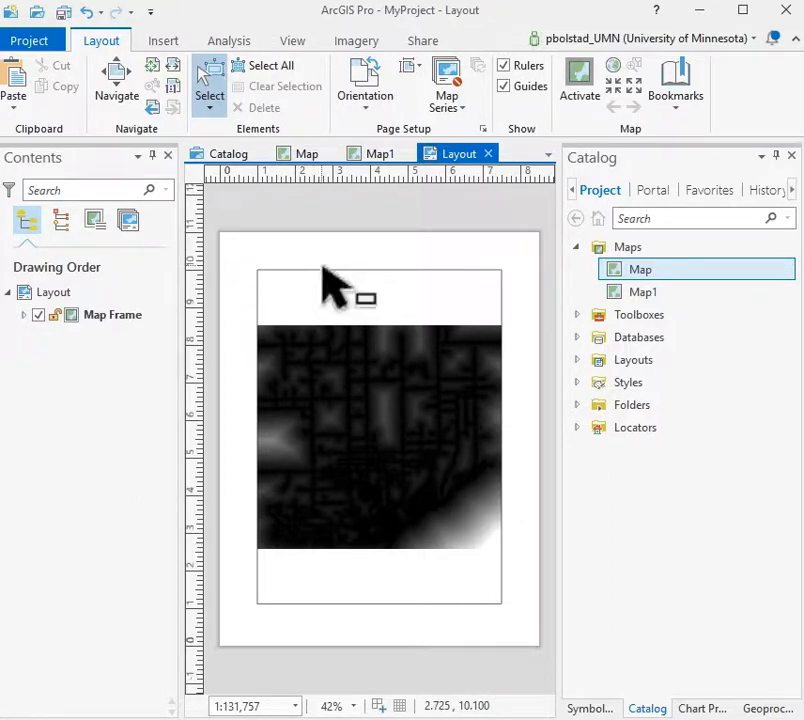
# - Resize the map frame into a small square in the upper left of the page
pyautogui.click(378, 436)
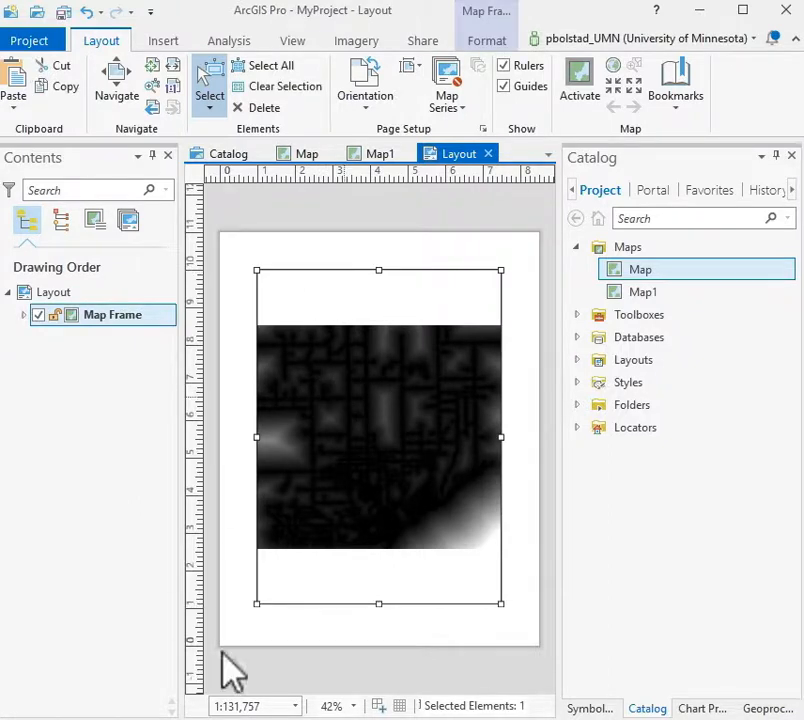
pyautogui.moveTo(378, 436); pyautogui.dragTo(378, 370)
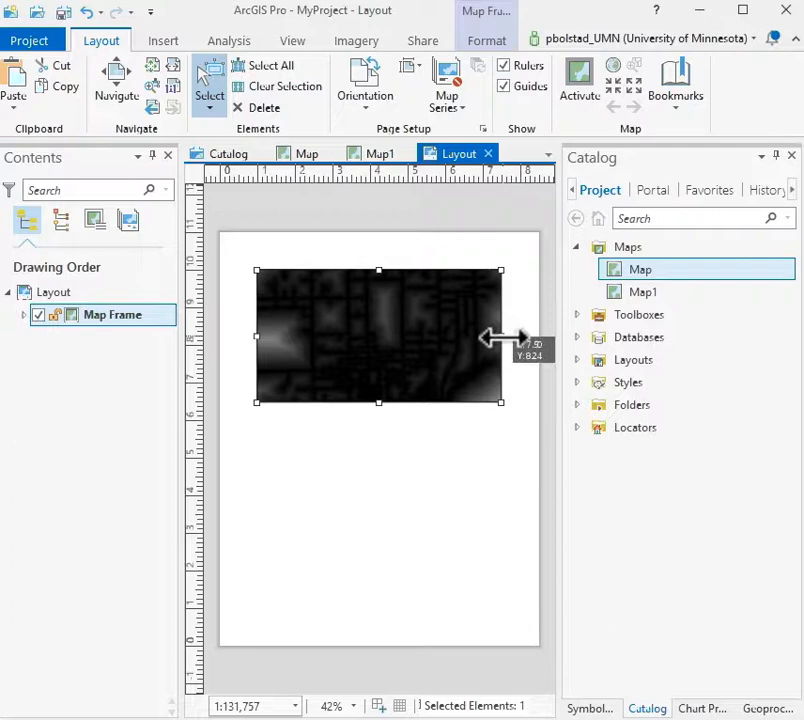
pyautogui.moveTo(500, 336); pyautogui.dragTo(368, 336)
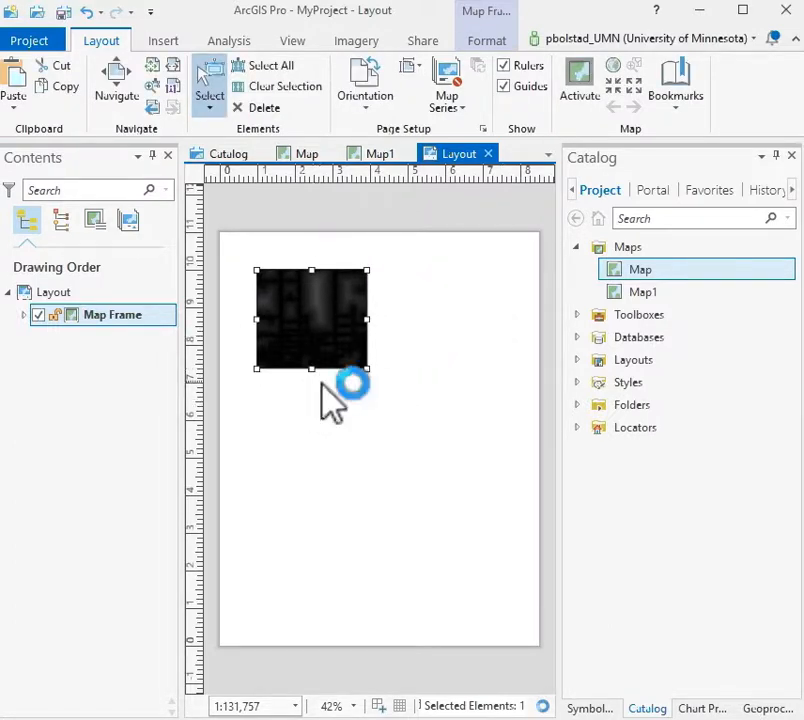
# - Check the Map view, return to the layout and bring up Format Map Frame for the frame
pyautogui.click(308, 152)
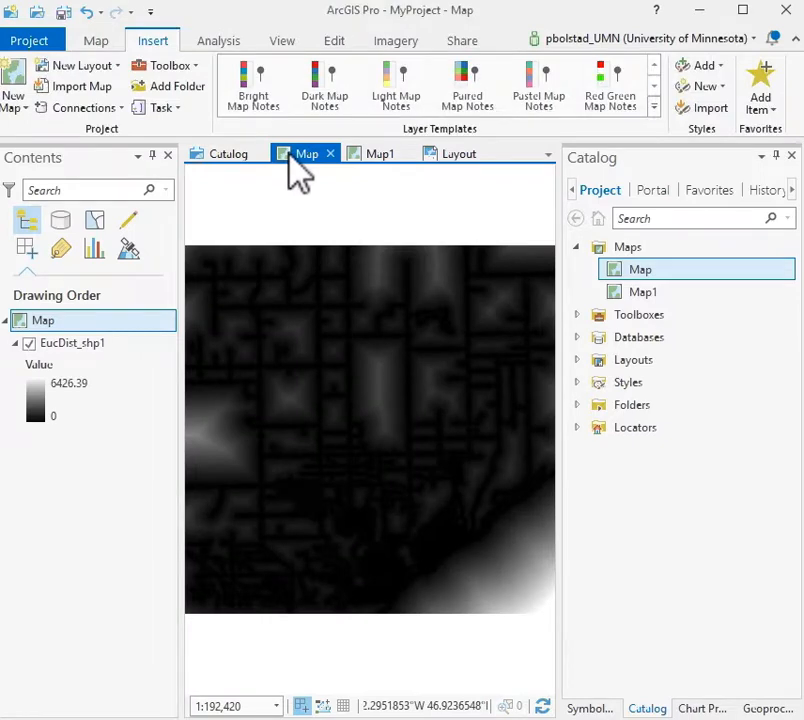
pyautogui.rightClick(72, 344)
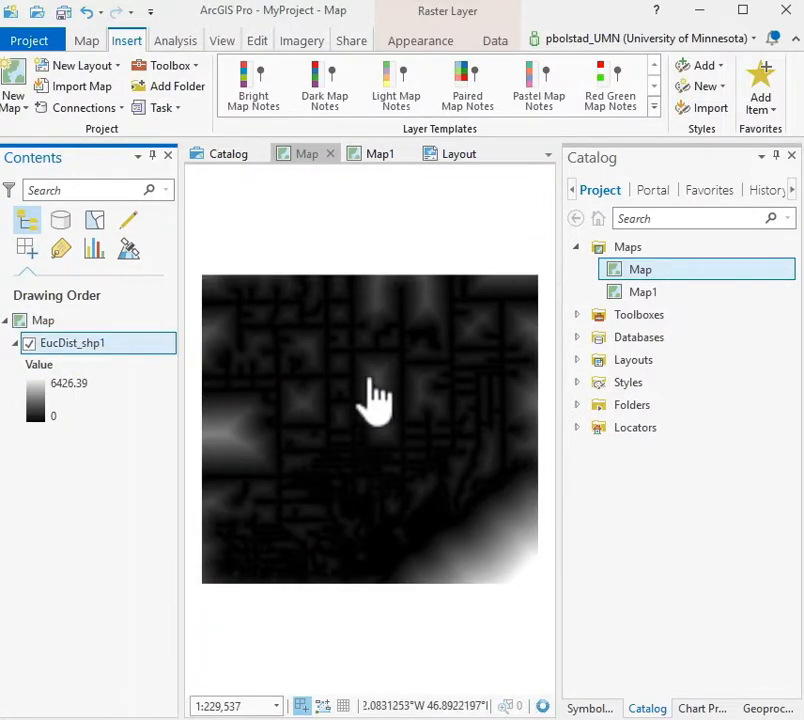
pyautogui.click(460, 152)
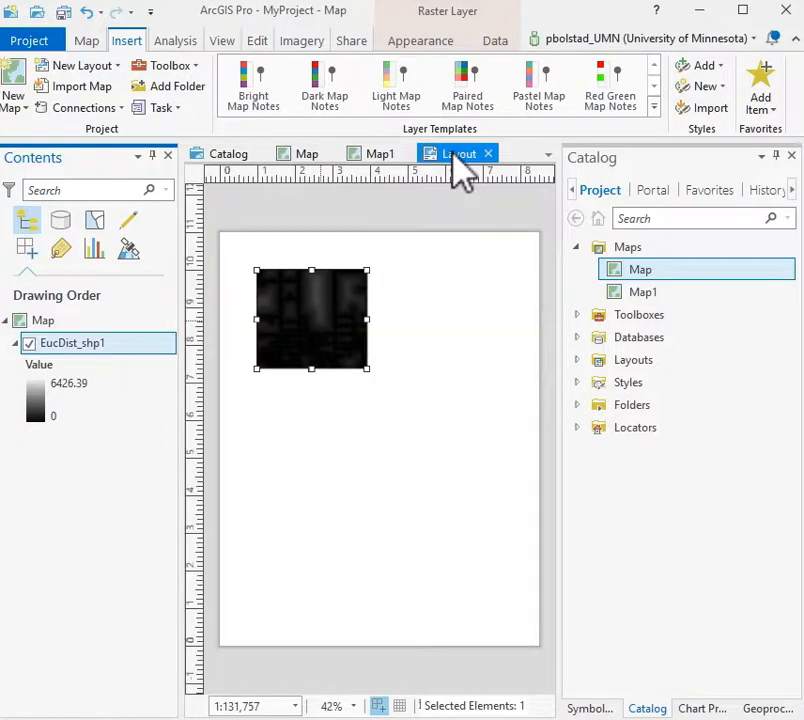
pyautogui.click(456, 152)
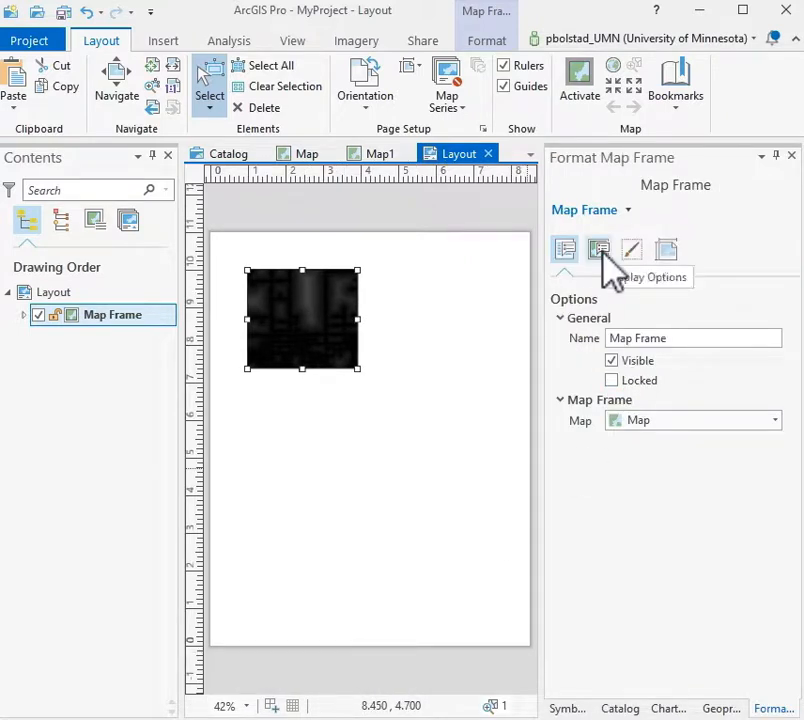
# - Set the map frame's scale to 1:250,000 under Display Options and nudge the frame into place
pyautogui.click(598, 250)
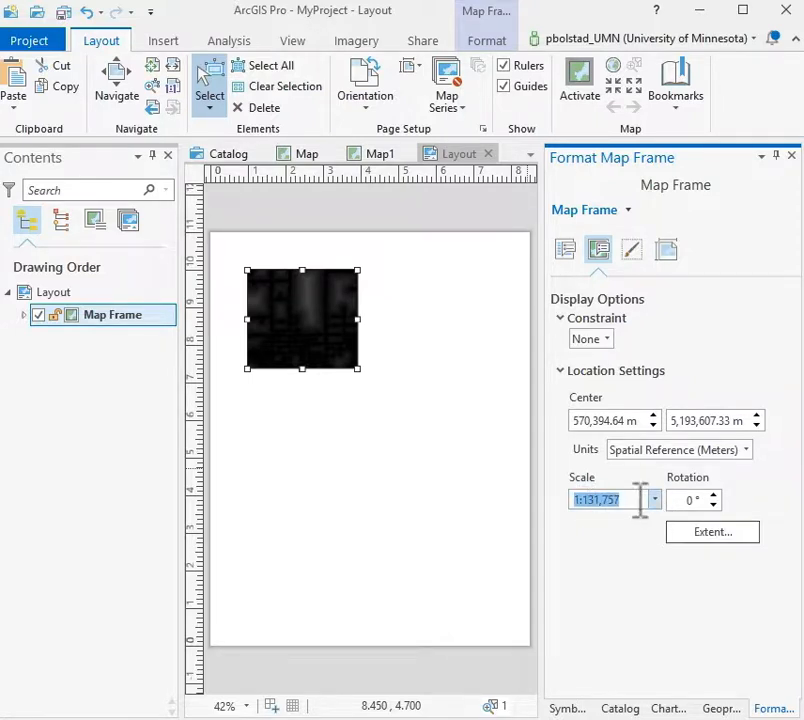
pyautogui.click(654, 500)
pyautogui.write('1:10,000')
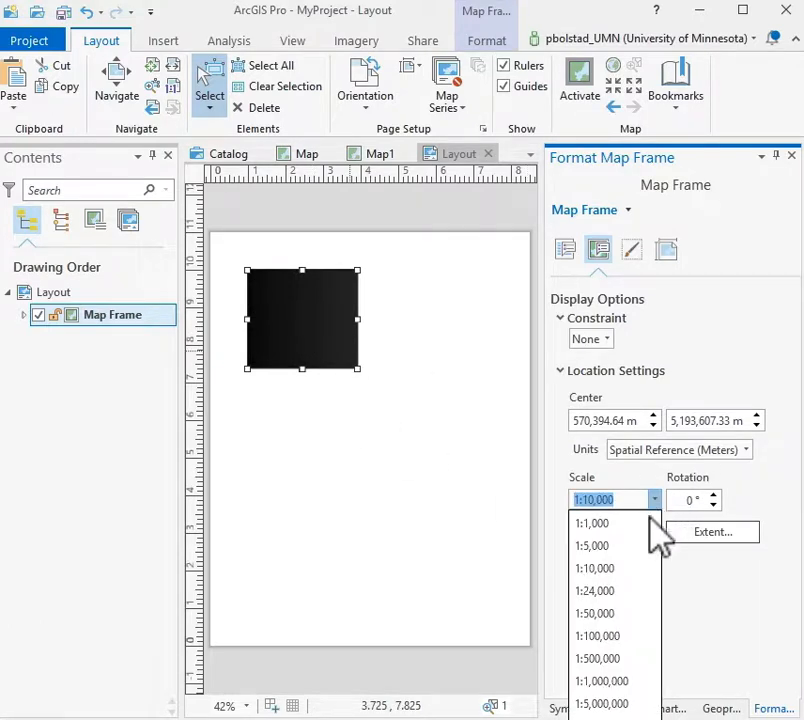
pyautogui.click(596, 658)
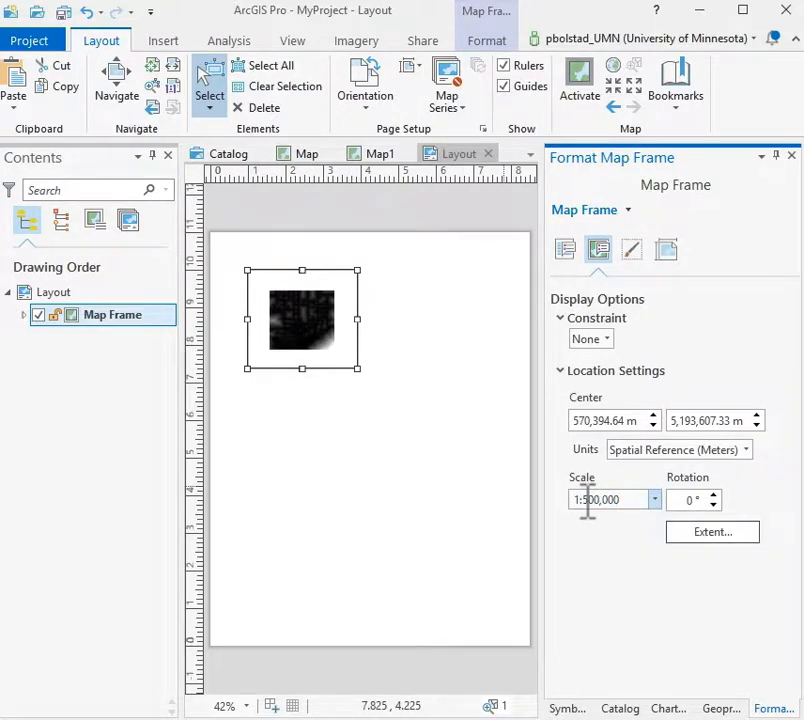
pyautogui.tripleClick(610, 500)
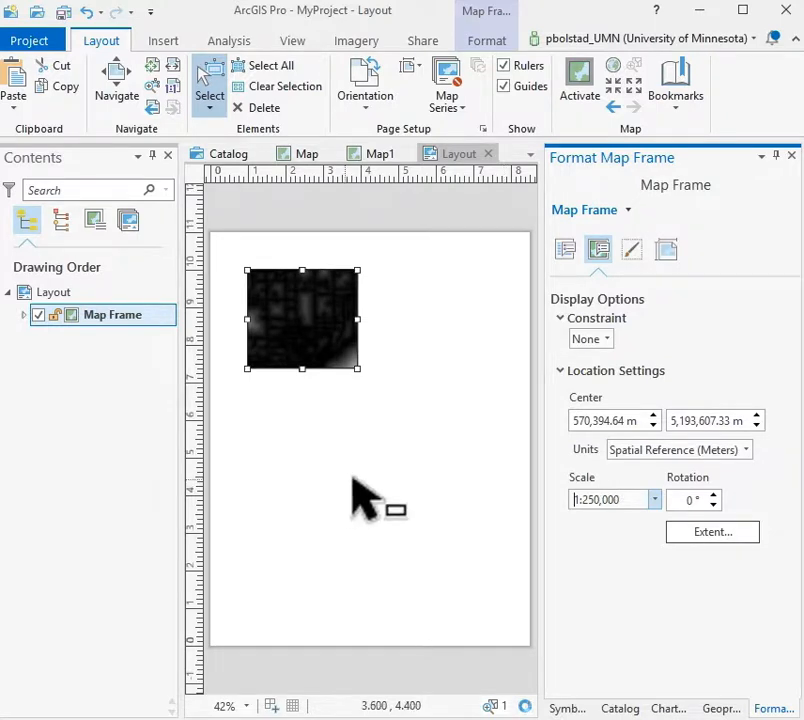
pyautogui.moveTo(364, 368); pyautogui.dragTo(372, 388)
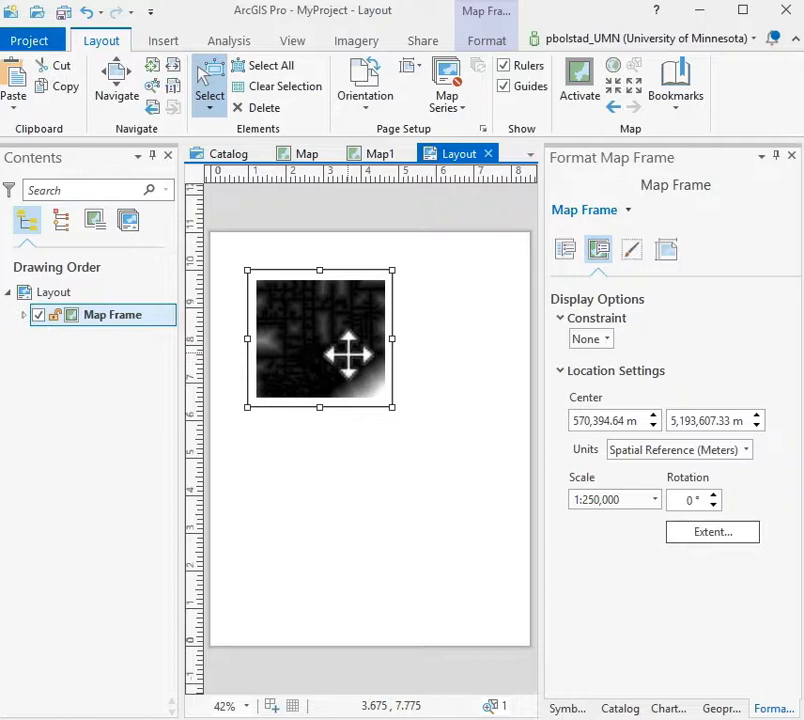
pyautogui.moveTo(350, 356); pyautogui.dragTo(332, 328)
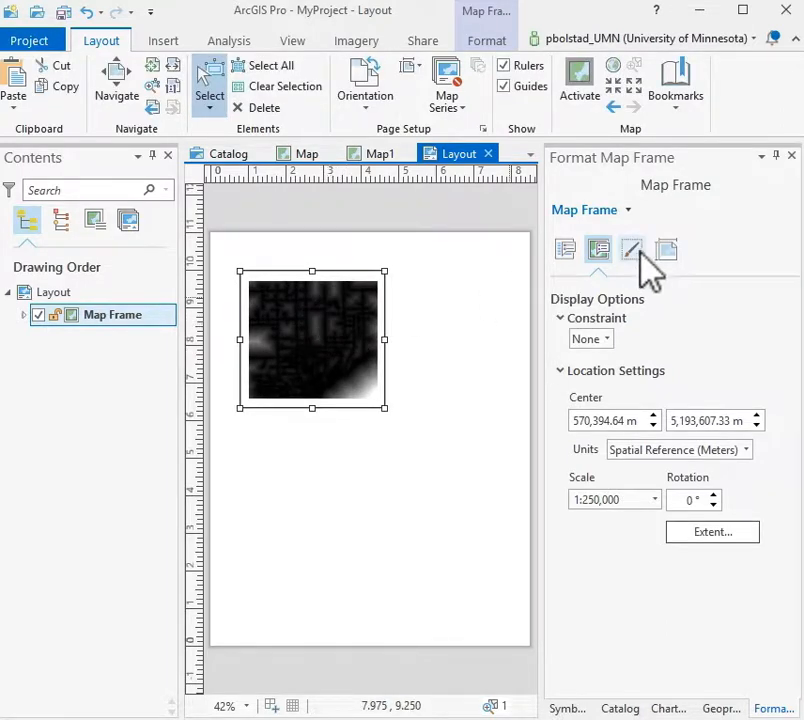
# - Remove the map frame's 1 pt border line via the Display border symbol settings
pyautogui.click(632, 248)
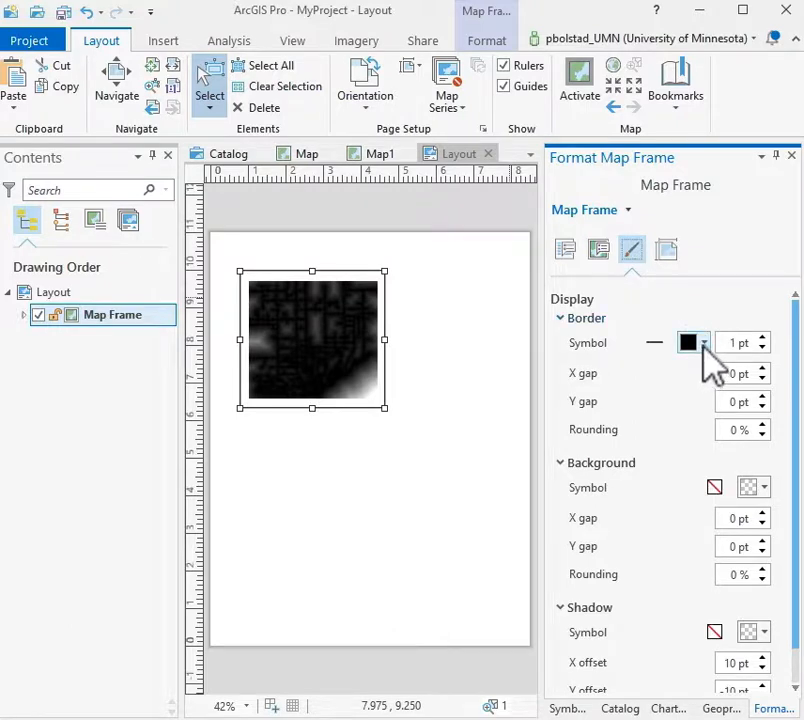
pyautogui.click(688, 342)
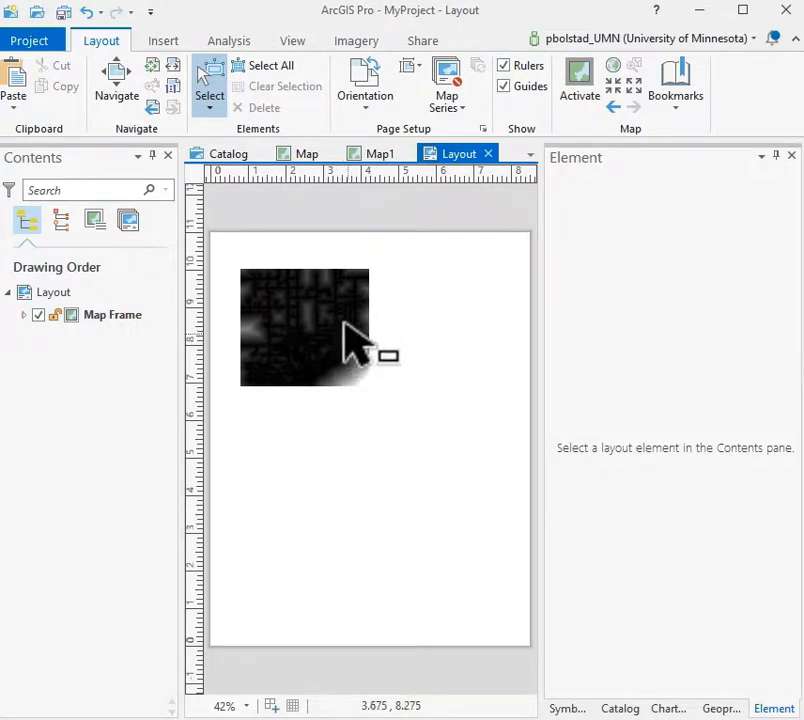
# - Move Map Frame 1 up beside the first frame, then check Map1 and its slope_exp300 layer
pyautogui.click(632, 708)
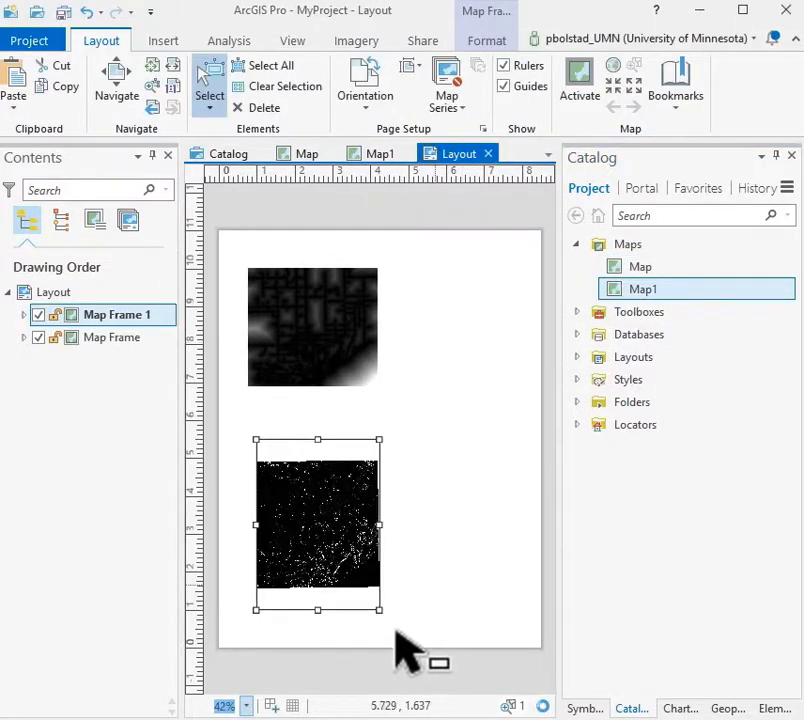
pyautogui.moveTo(382, 522); pyautogui.dragTo(452, 522)
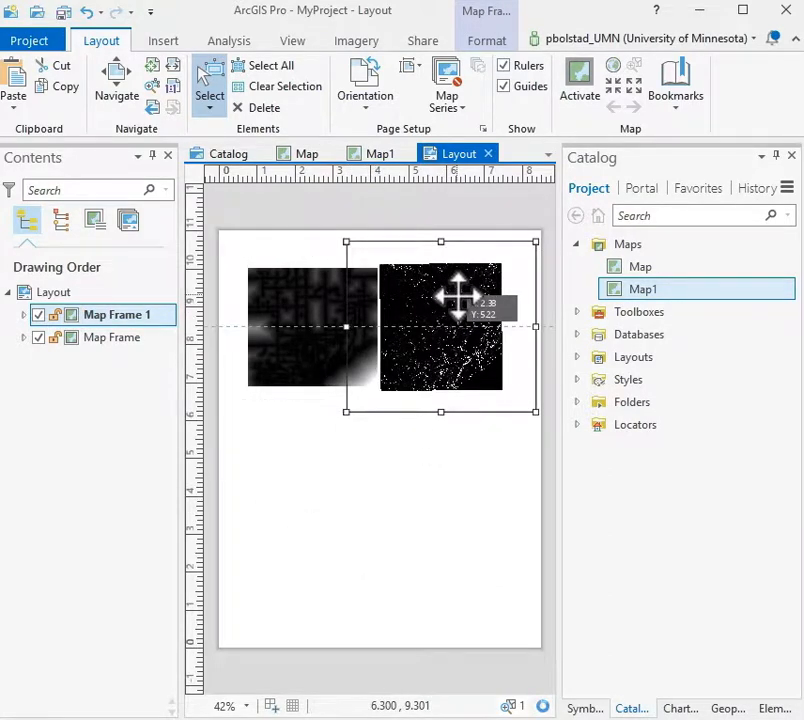
pyautogui.click(380, 152)
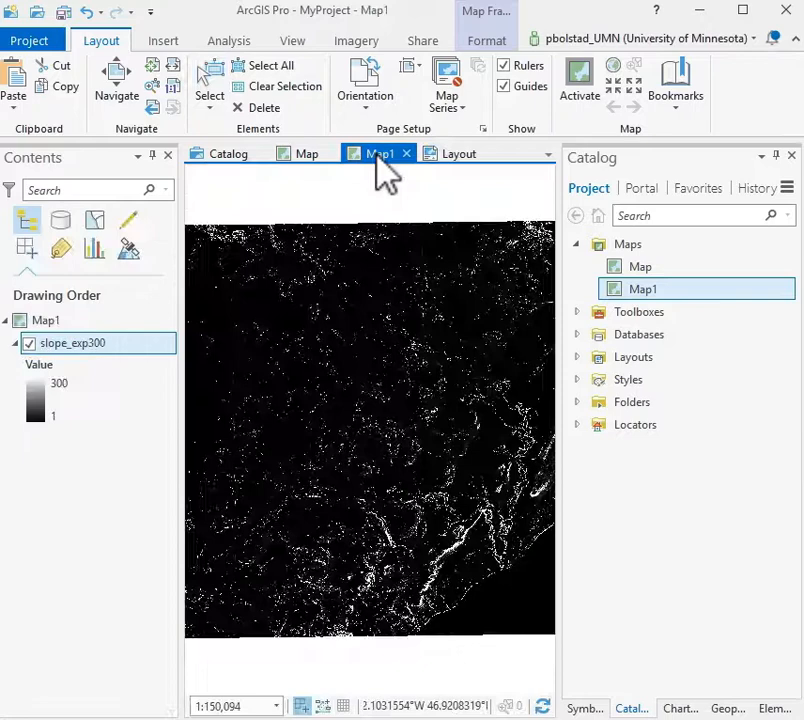
pyautogui.rightClick(72, 344)
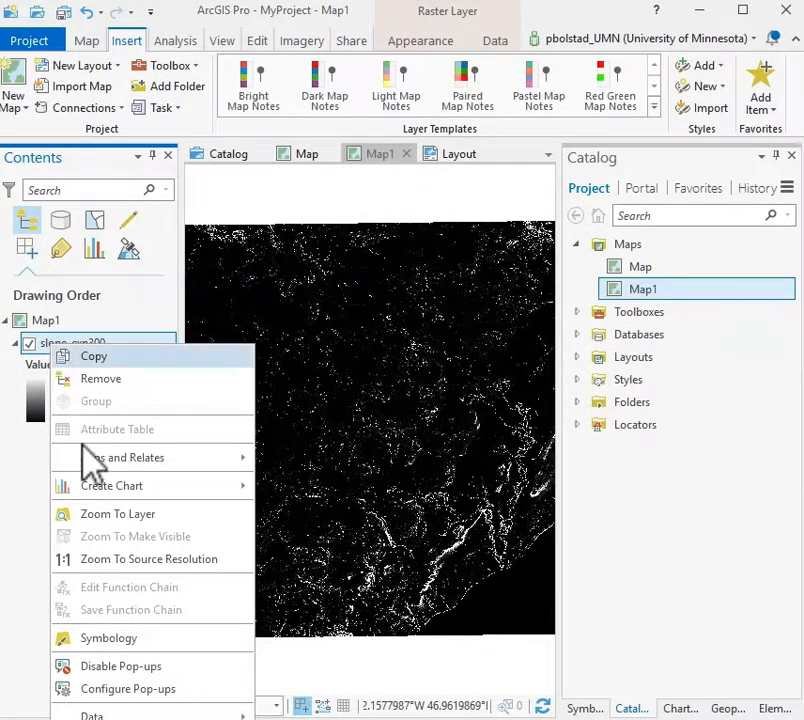
pyautogui.moveTo(116, 512)
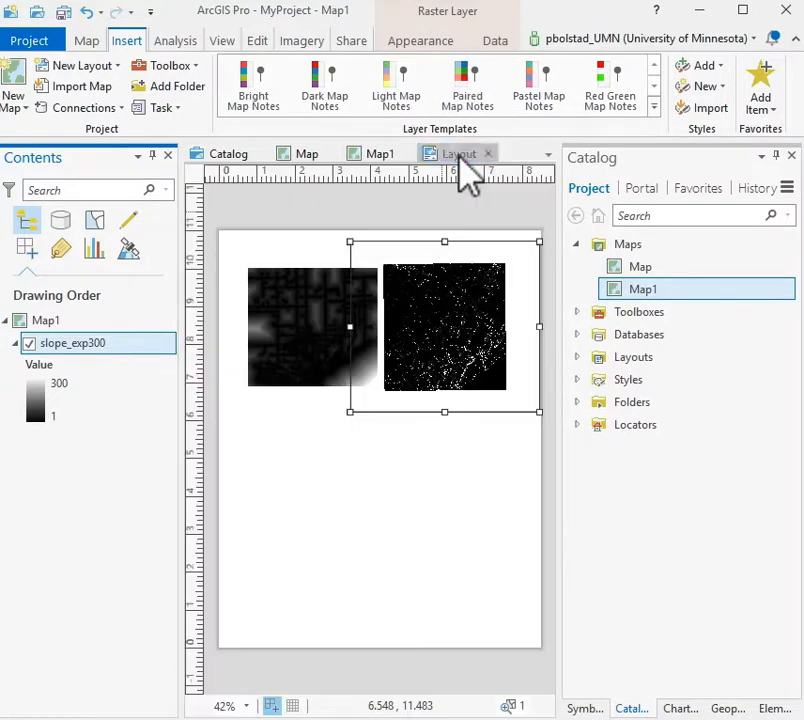
pyautogui.moveTo(444, 318)
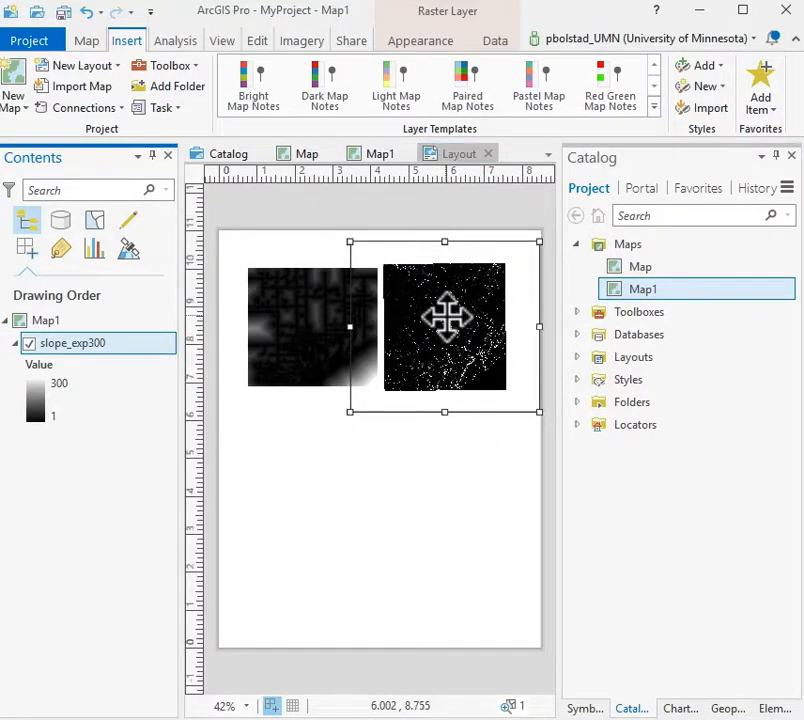
# - Set Map Frame 1's scale to 1:250,000 through its Properties Display Options
pyautogui.rightClick(444, 320)
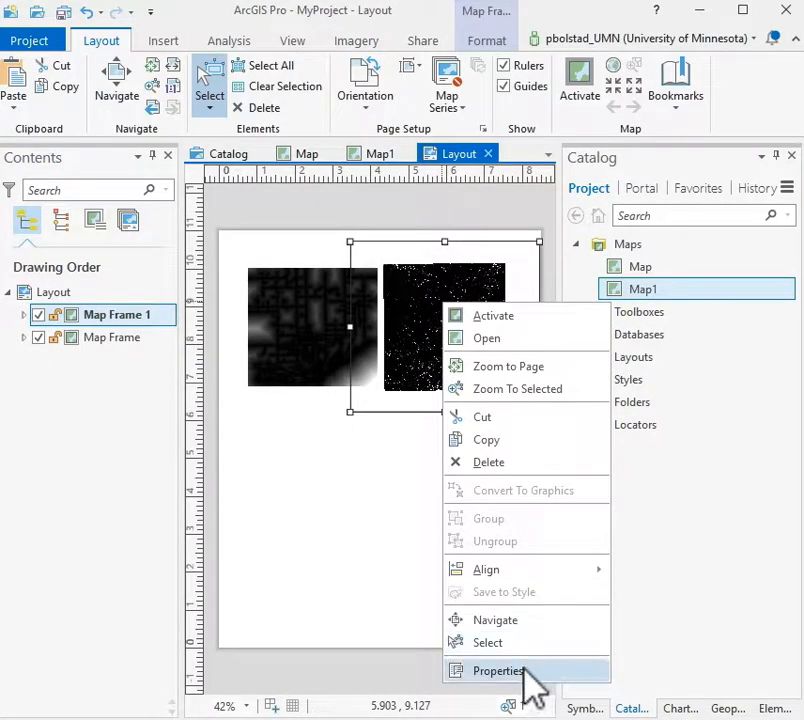
pyautogui.click(496, 670)
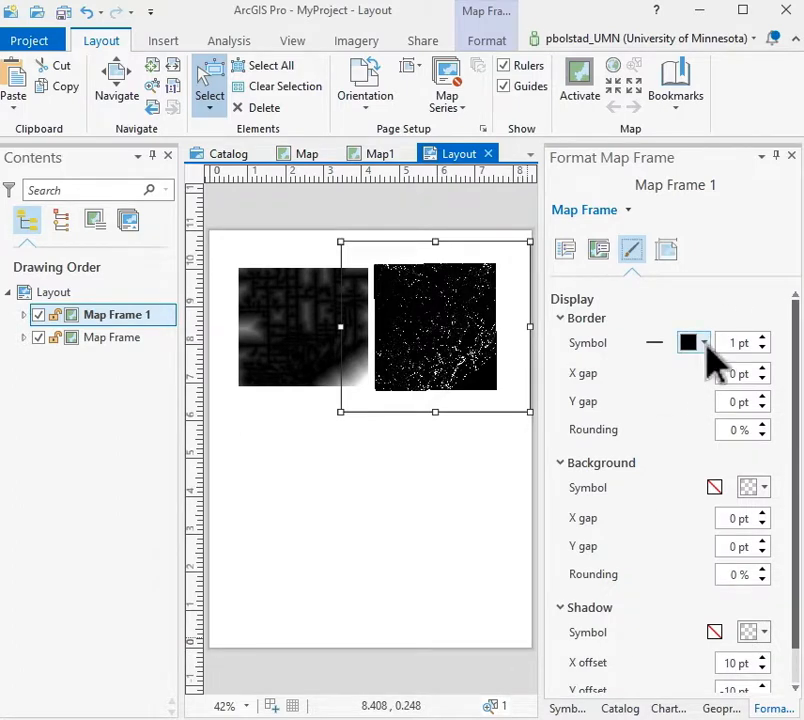
pyautogui.click(688, 342)
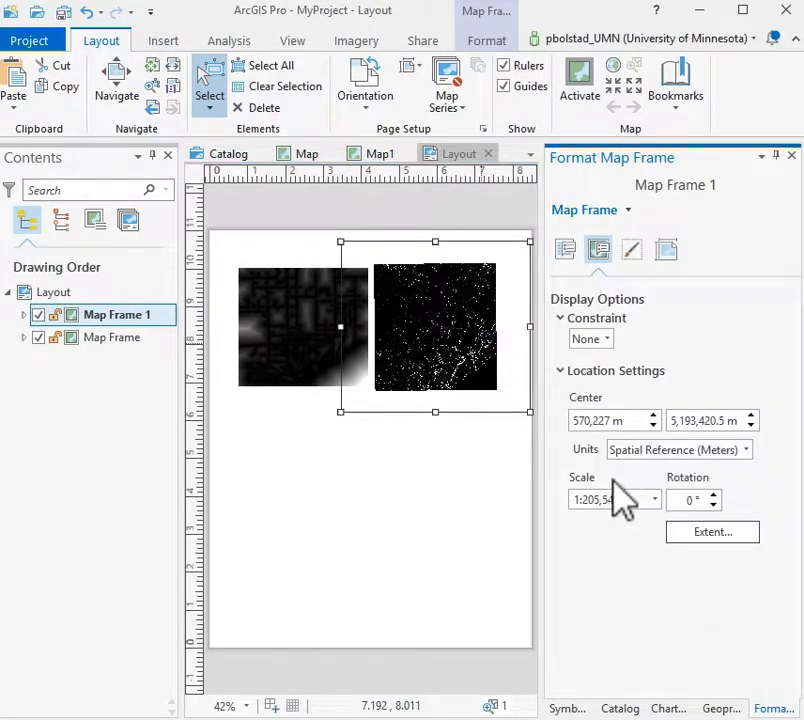
pyautogui.moveTo(590, 500)
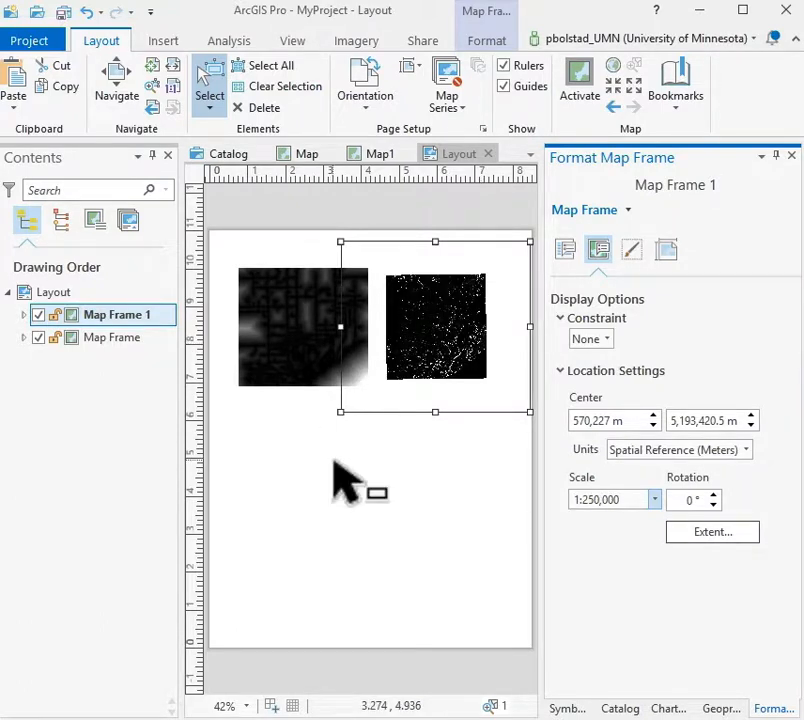
# - Set Map Frame 1 to 3 by 3 inches in Placement and adjust the first frame's width and position
pyautogui.click(664, 248)
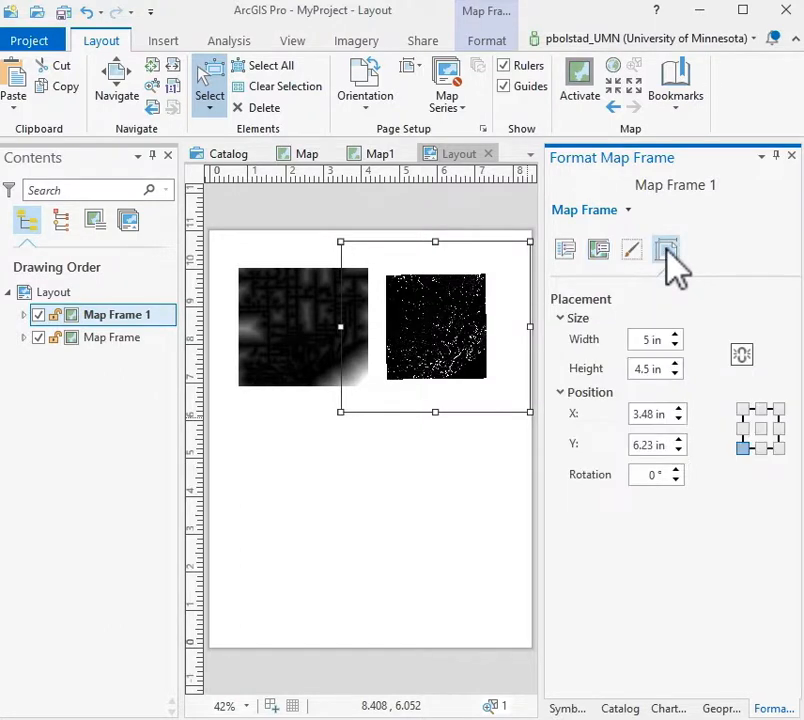
pyautogui.click(370, 500)
pyautogui.write('3')
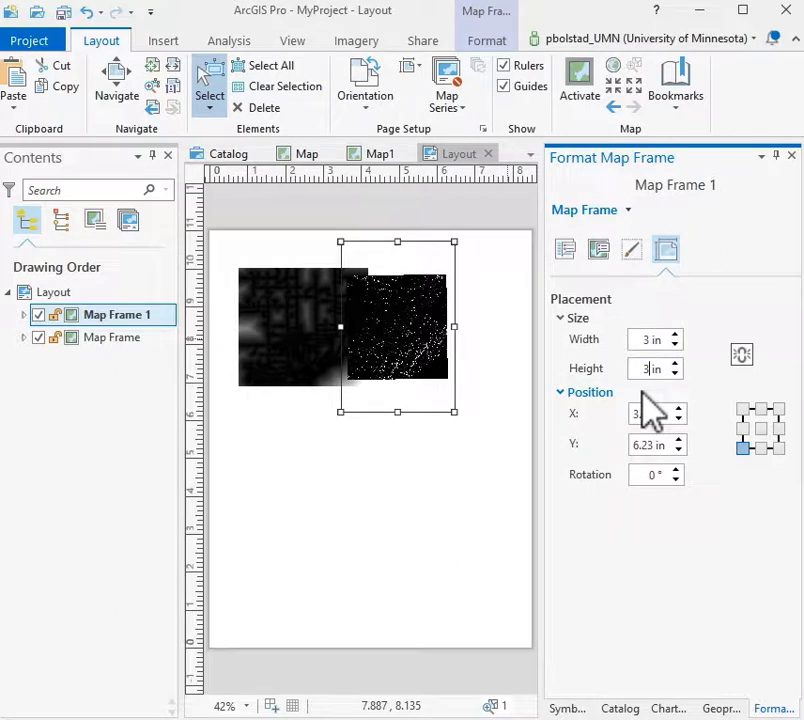
pyautogui.moveTo(396, 324); pyautogui.dragTo(396, 356)
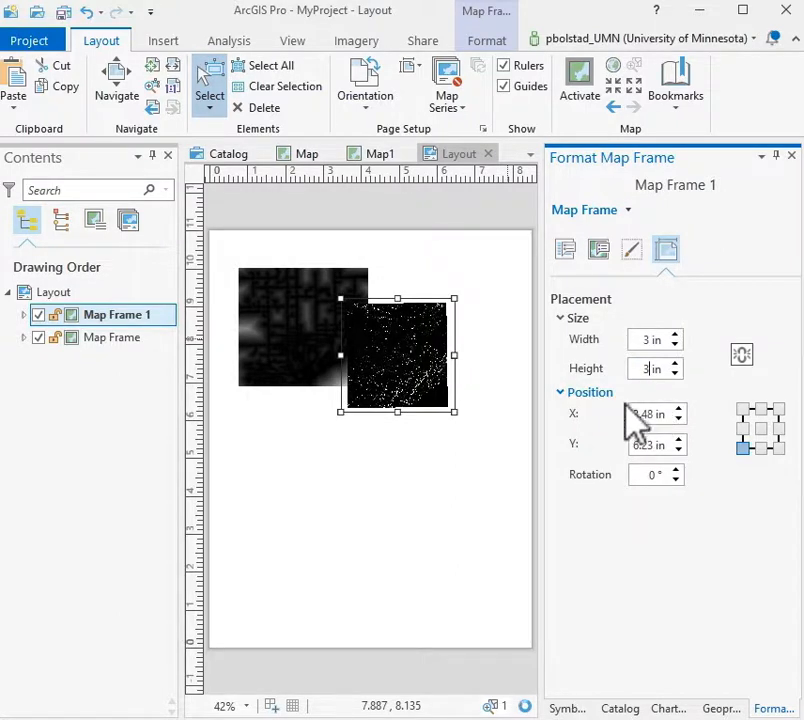
pyautogui.moveTo(396, 350); pyautogui.dragTo(444, 324)
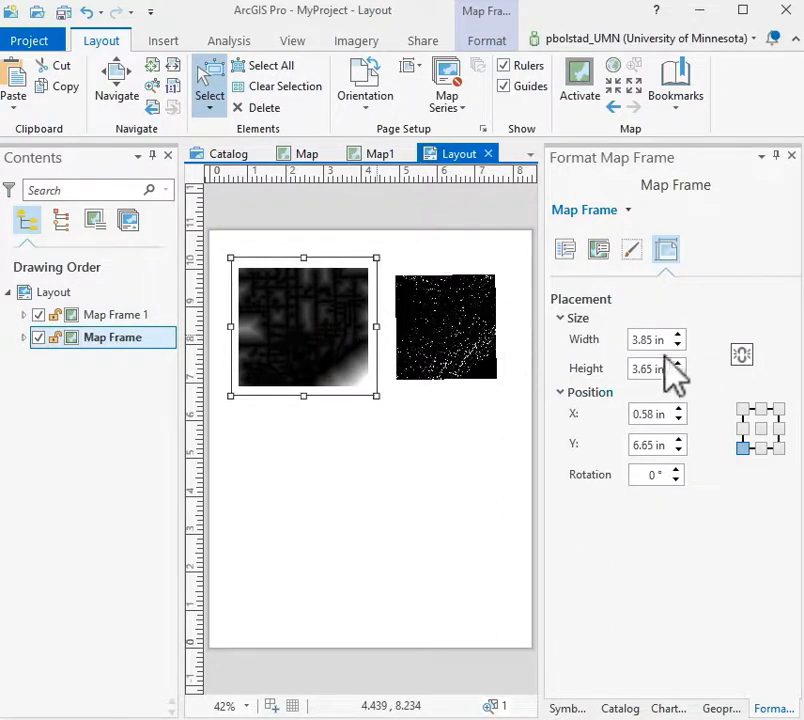
pyautogui.tripleClick(650, 340)
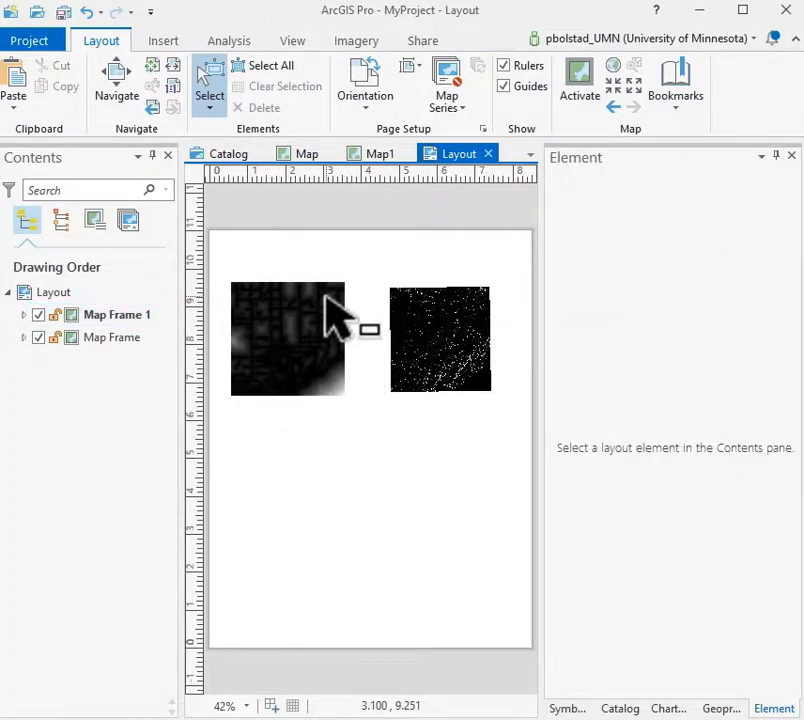
pyautogui.moveTo(324, 344)
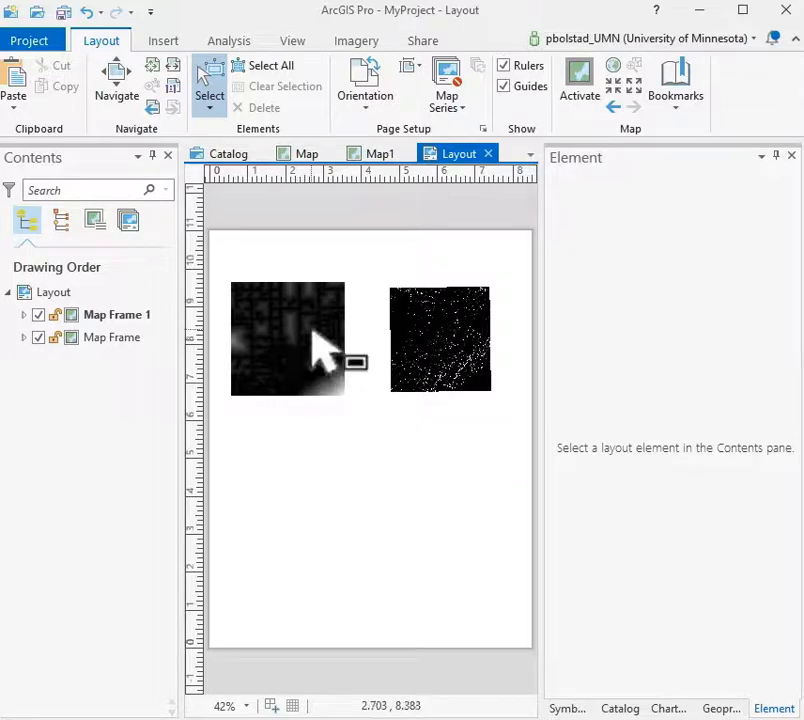
# - Select the left then right map frame to confirm each shows a 1:250,000 scale
pyautogui.click(288, 338)
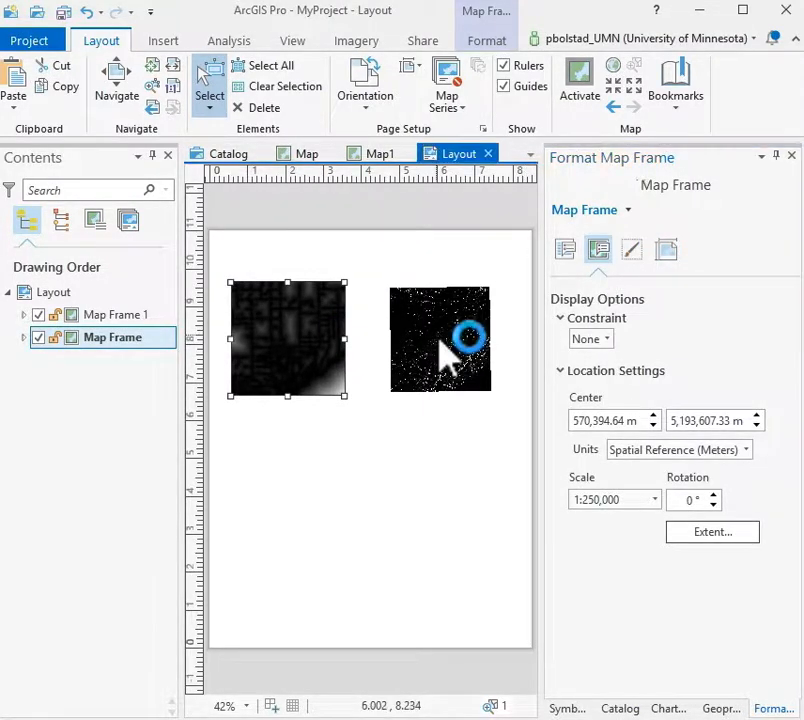
pyautogui.click(440, 338)
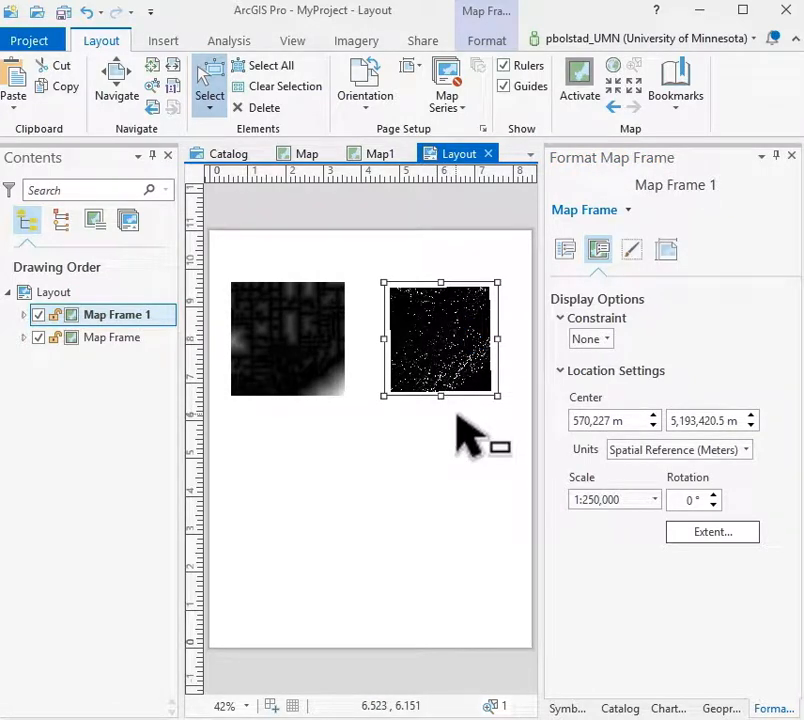
pyautogui.moveTo(380, 410)
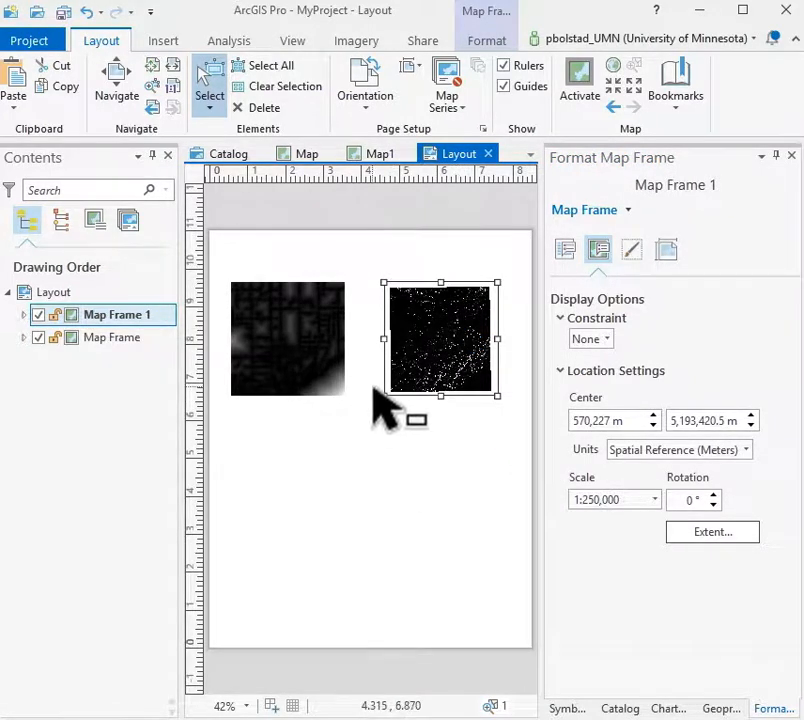